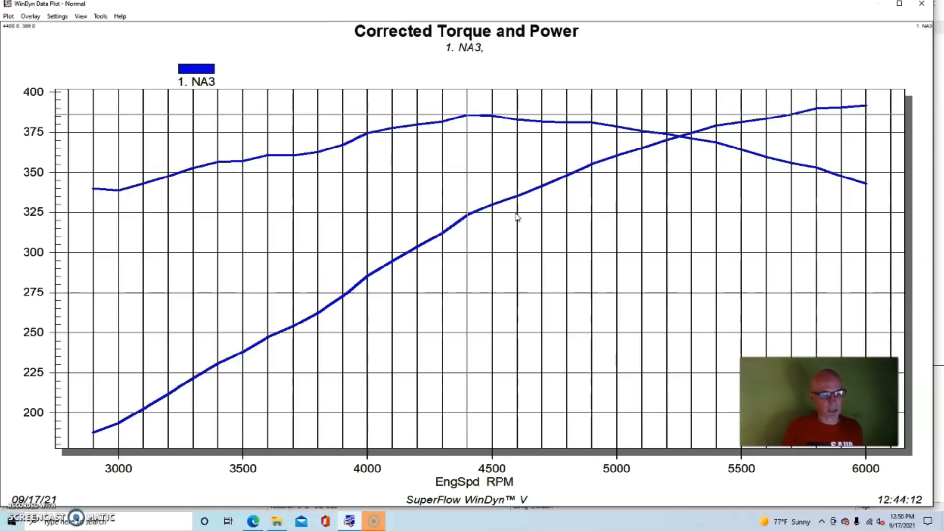
Step: Choose Overlay Test(s) and select 2. PAX6 from the FINALS folder
click(506, 186)
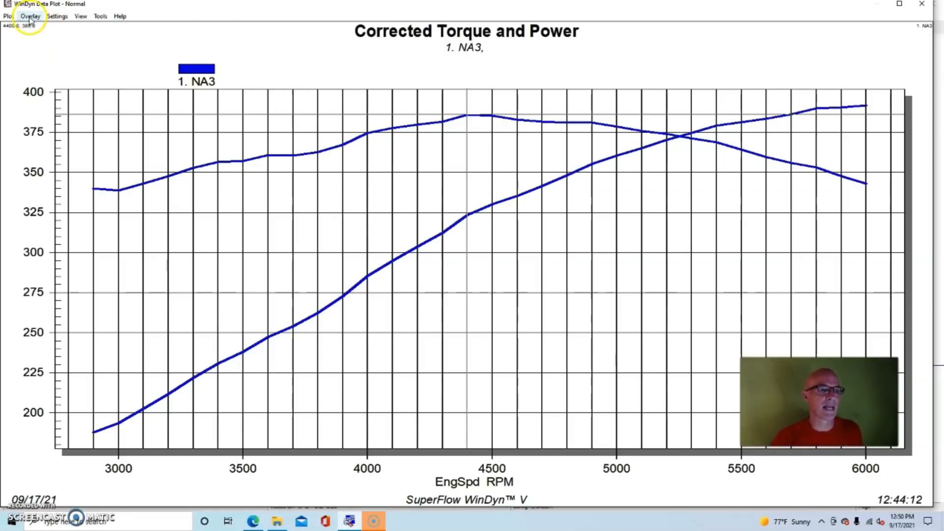
click(29, 16)
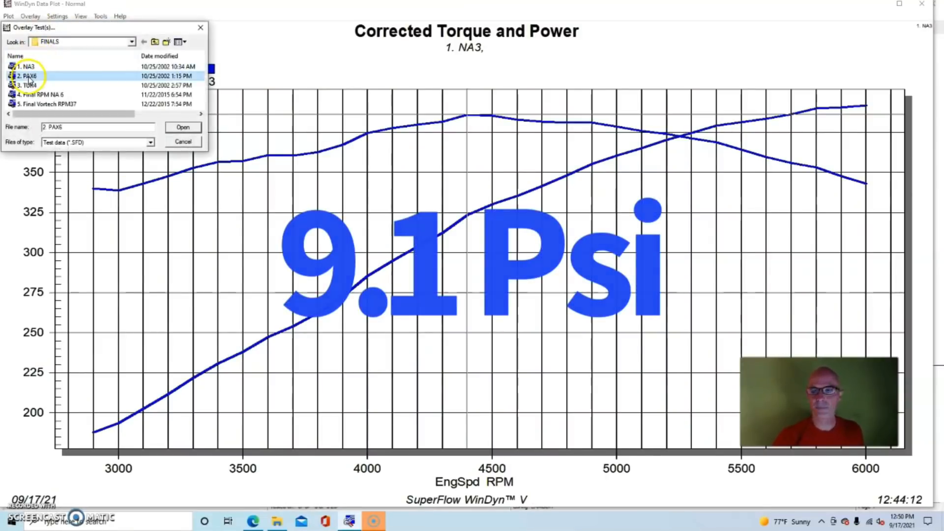
click(183, 127)
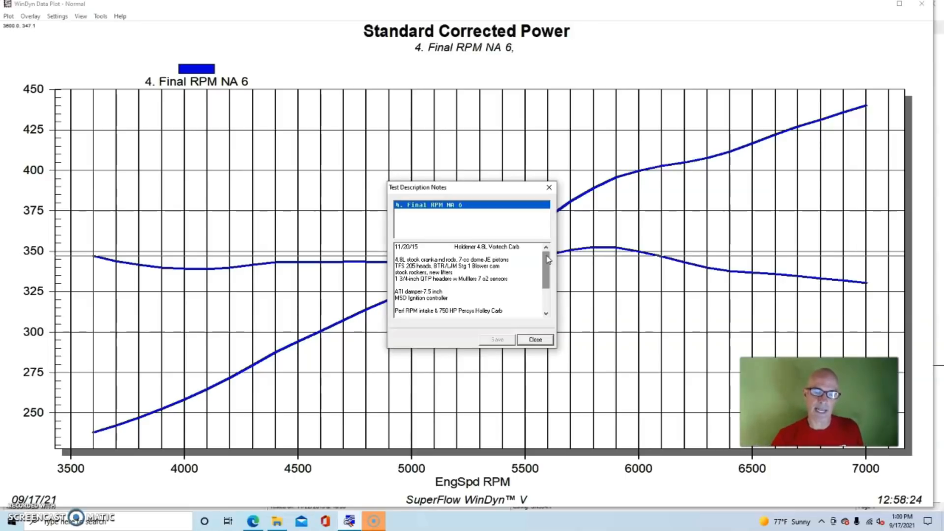
Step: Scroll the Final RPM NA 6 test description notes to read the cam and jet details
drag(546, 265, 546, 286)
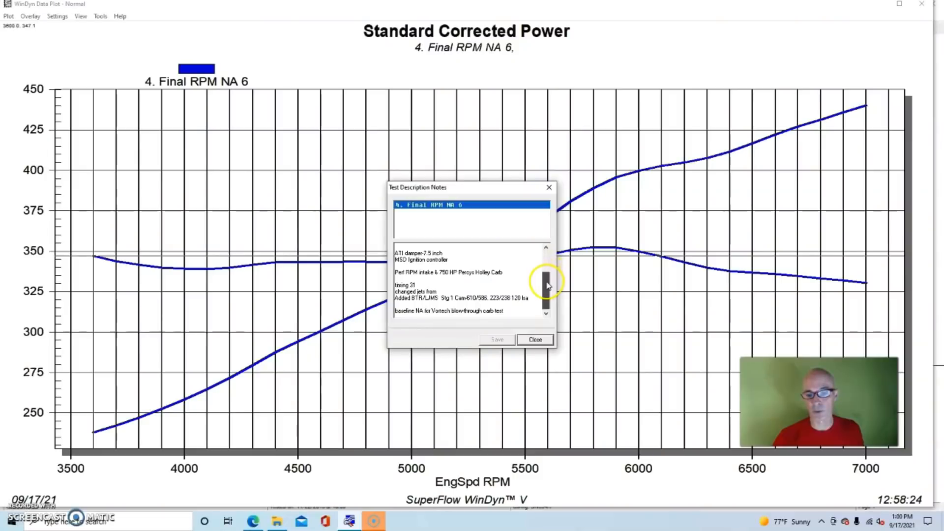
mouse_move(646, 290)
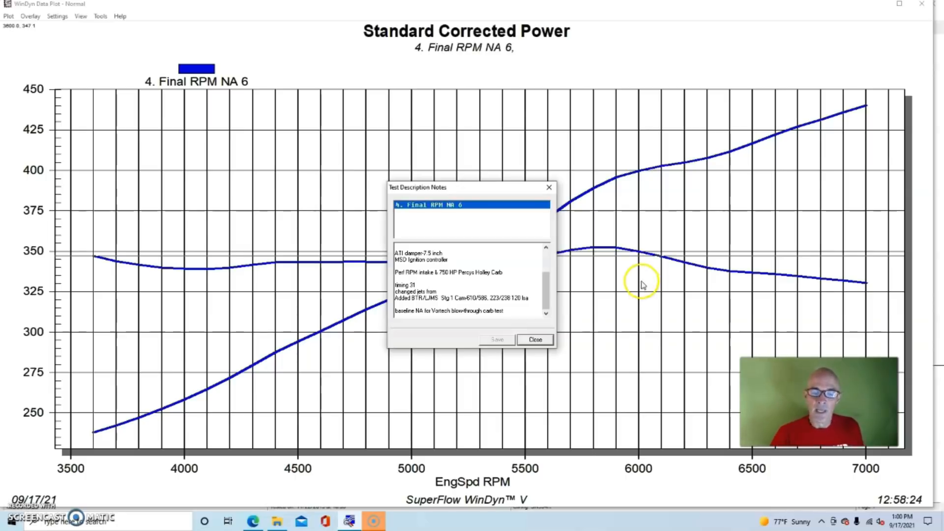
mouse_move(545, 292)
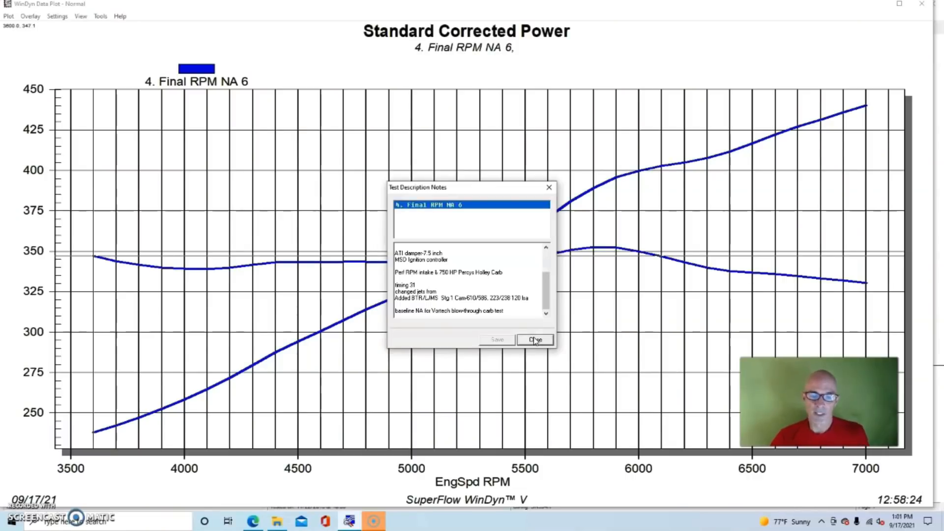
click(535, 340)
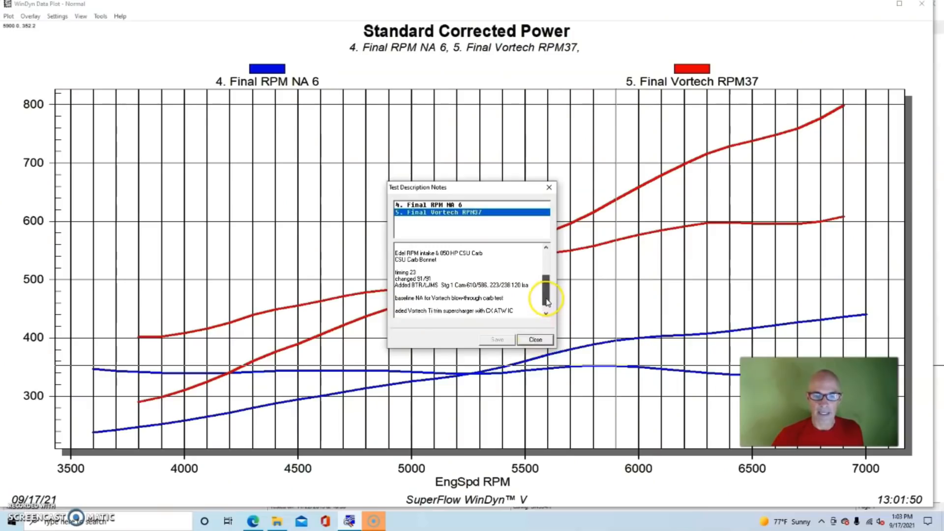
click(535, 339)
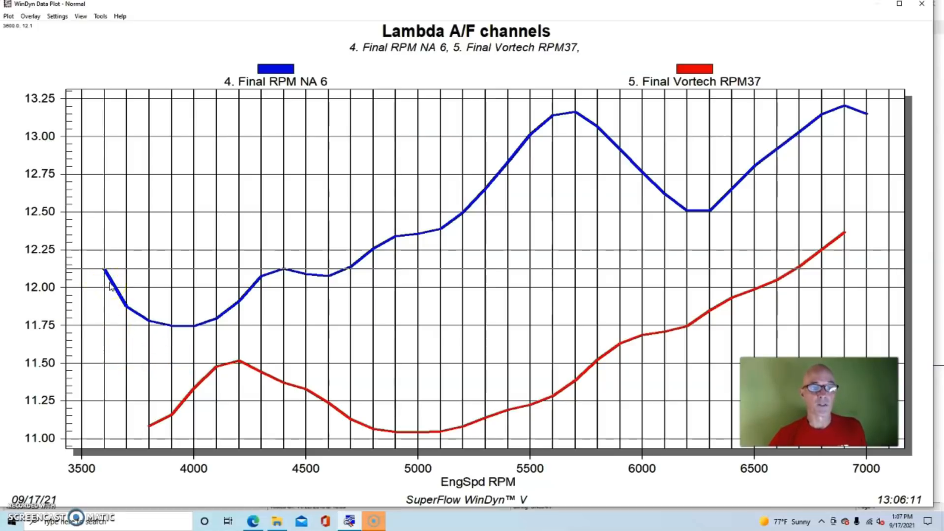
mouse_move(847, 118)
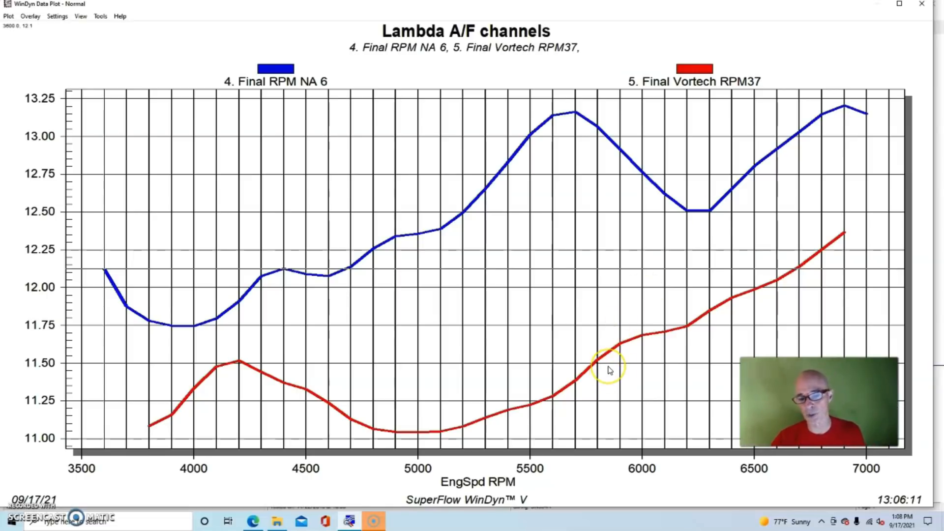
mouse_move(203, 407)
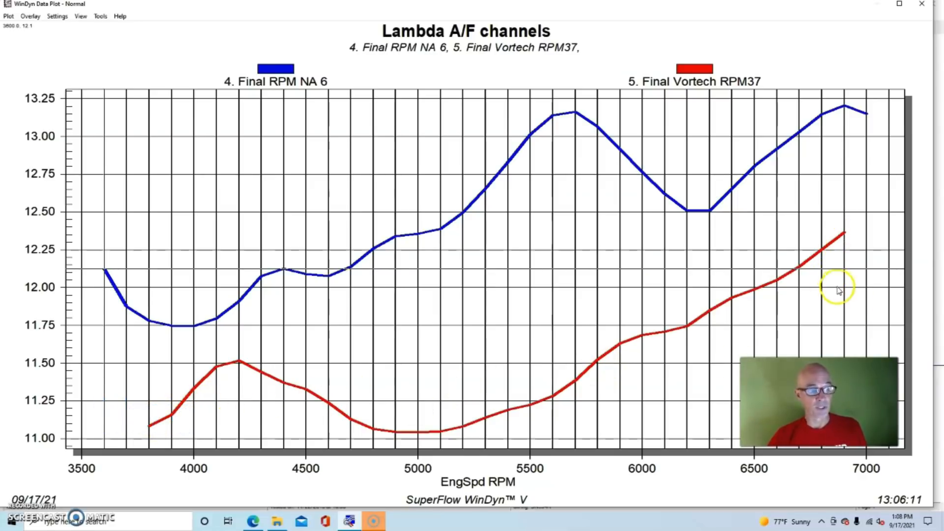
mouse_move(657, 384)
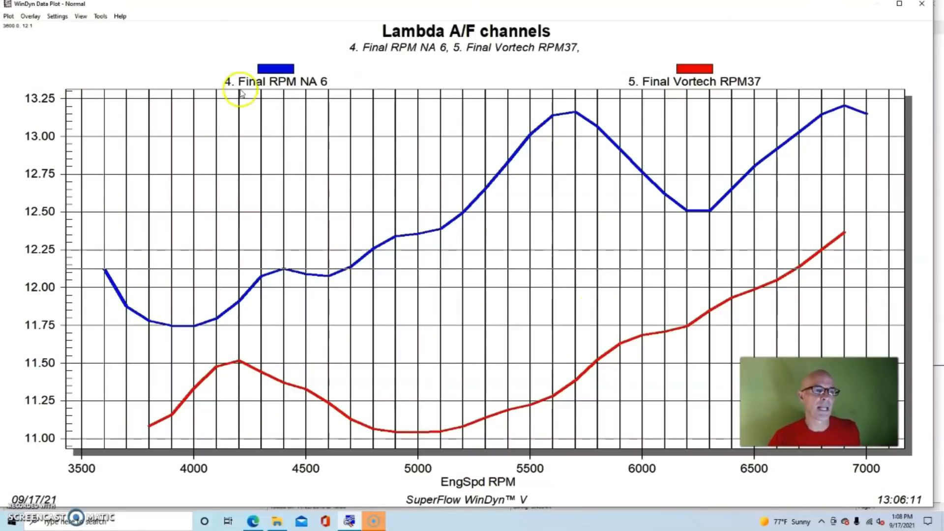
mouse_move(295, 26)
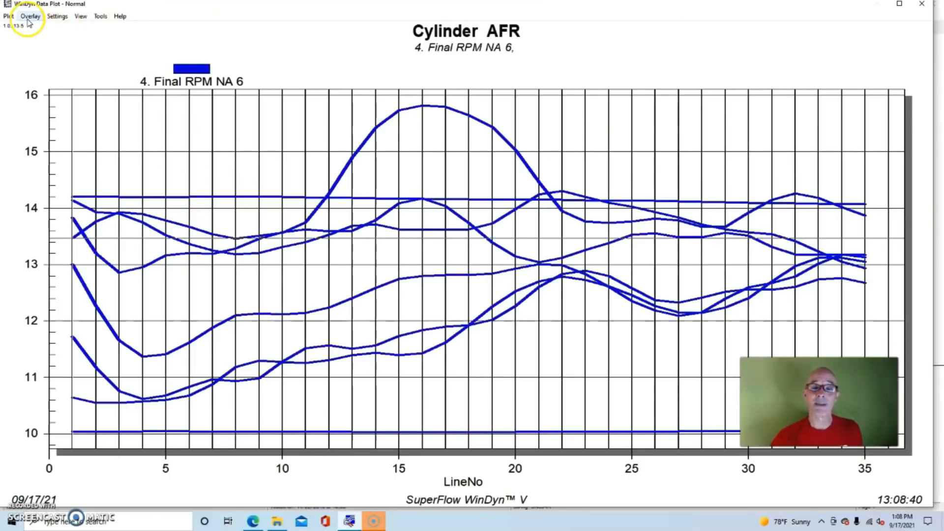
Step: Overlay test 5. Final Vortech RPM37 onto the Final RPM NA 6 Cylinder AFR plot
click(28, 15)
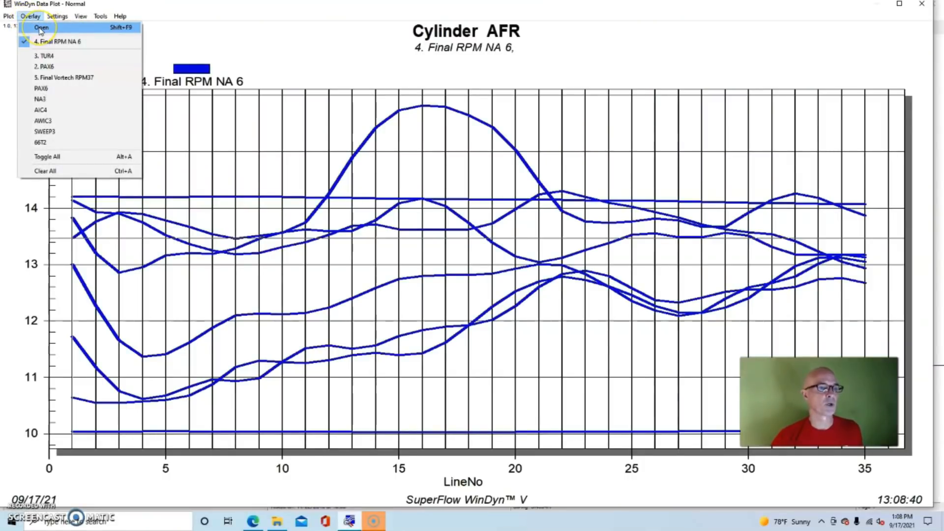
click(38, 26)
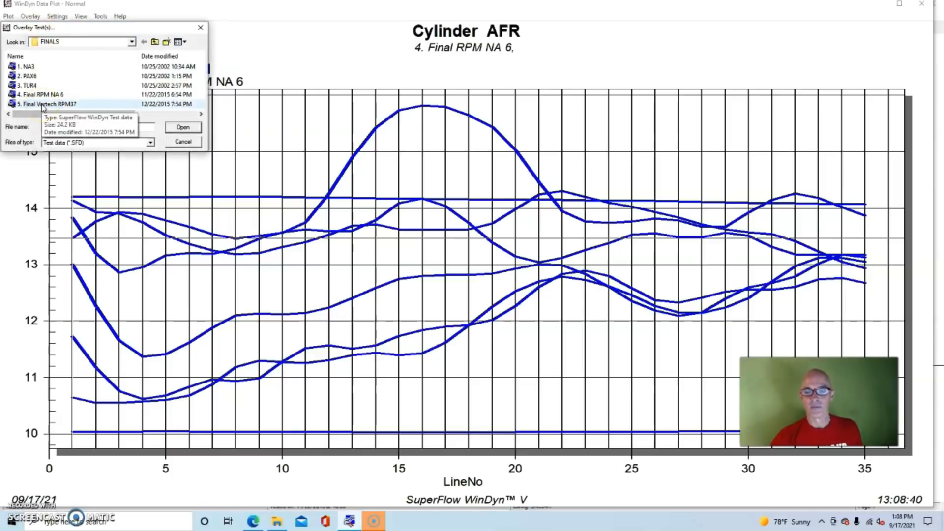
click(183, 127)
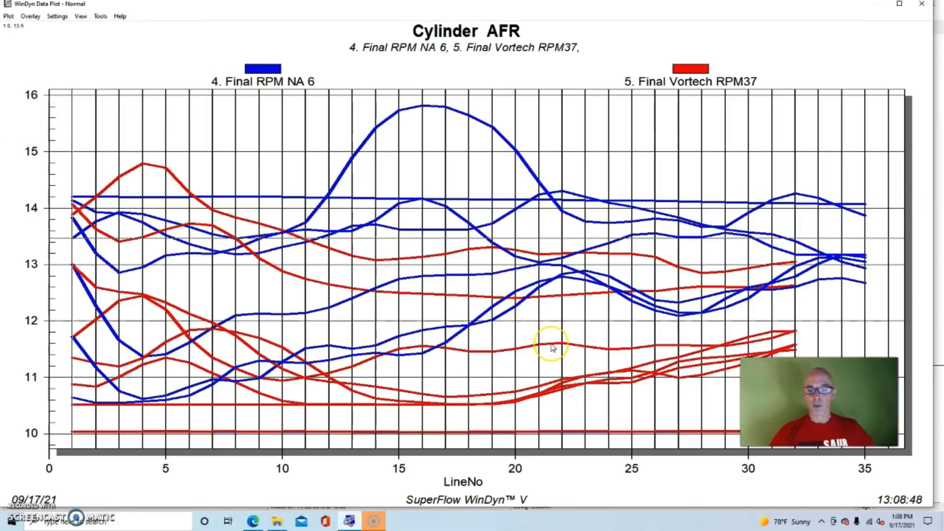